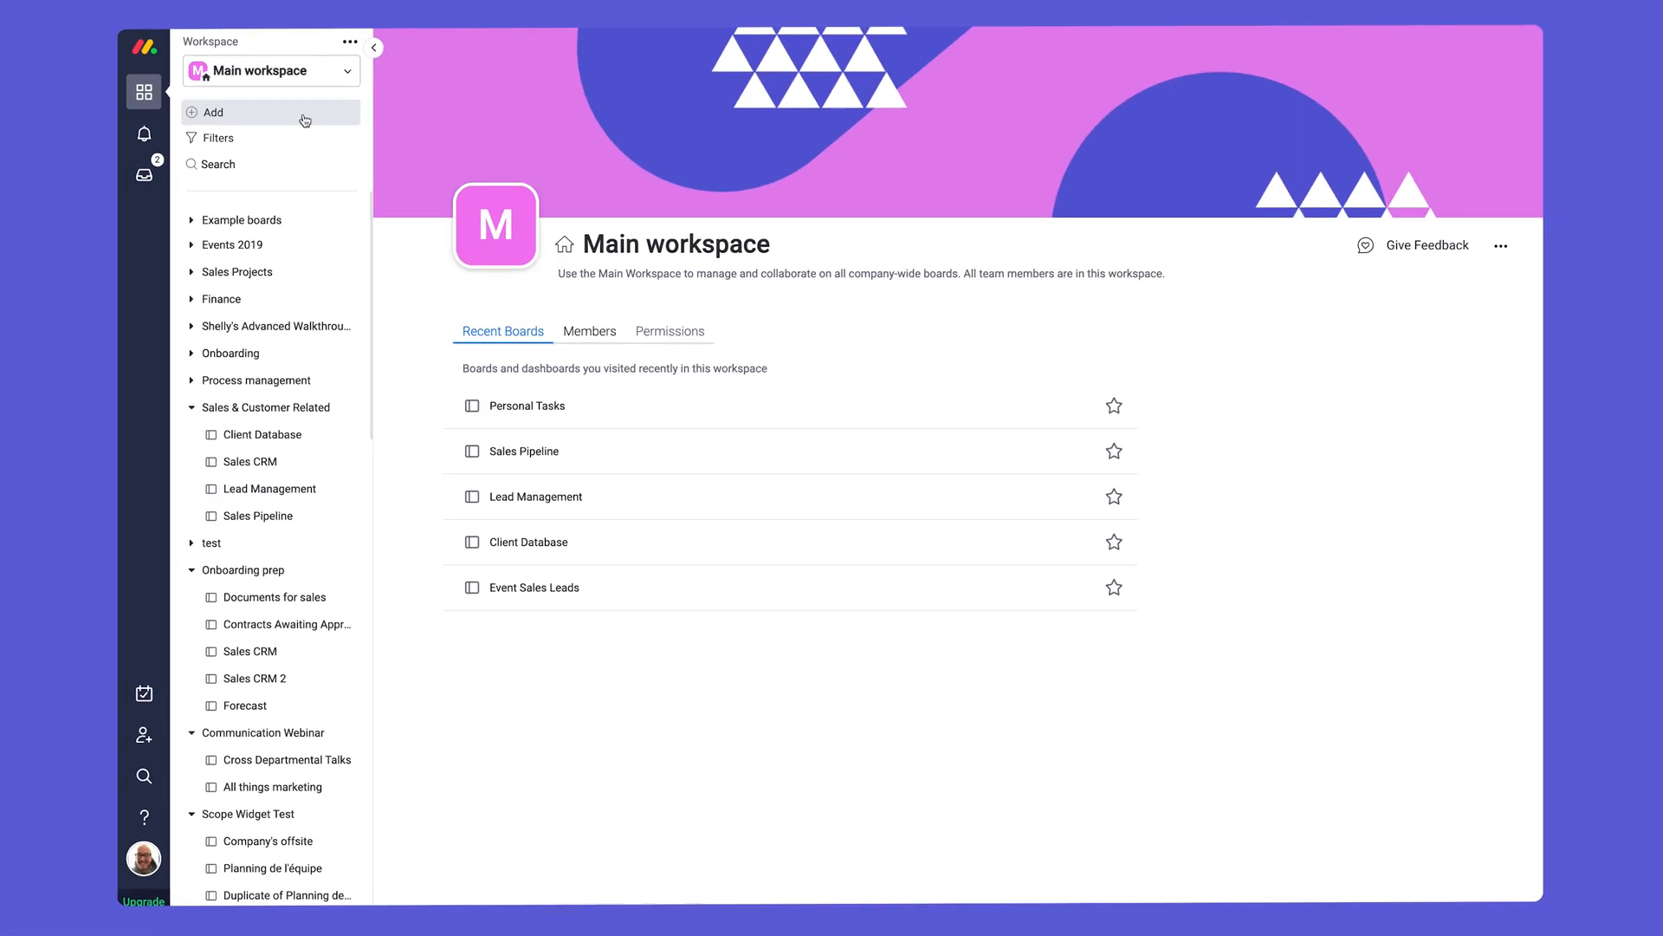
Browse the template gallery for the Event Campaign Planning marketing template.
{"action": "left_click", "coordinate": [216, 112]}
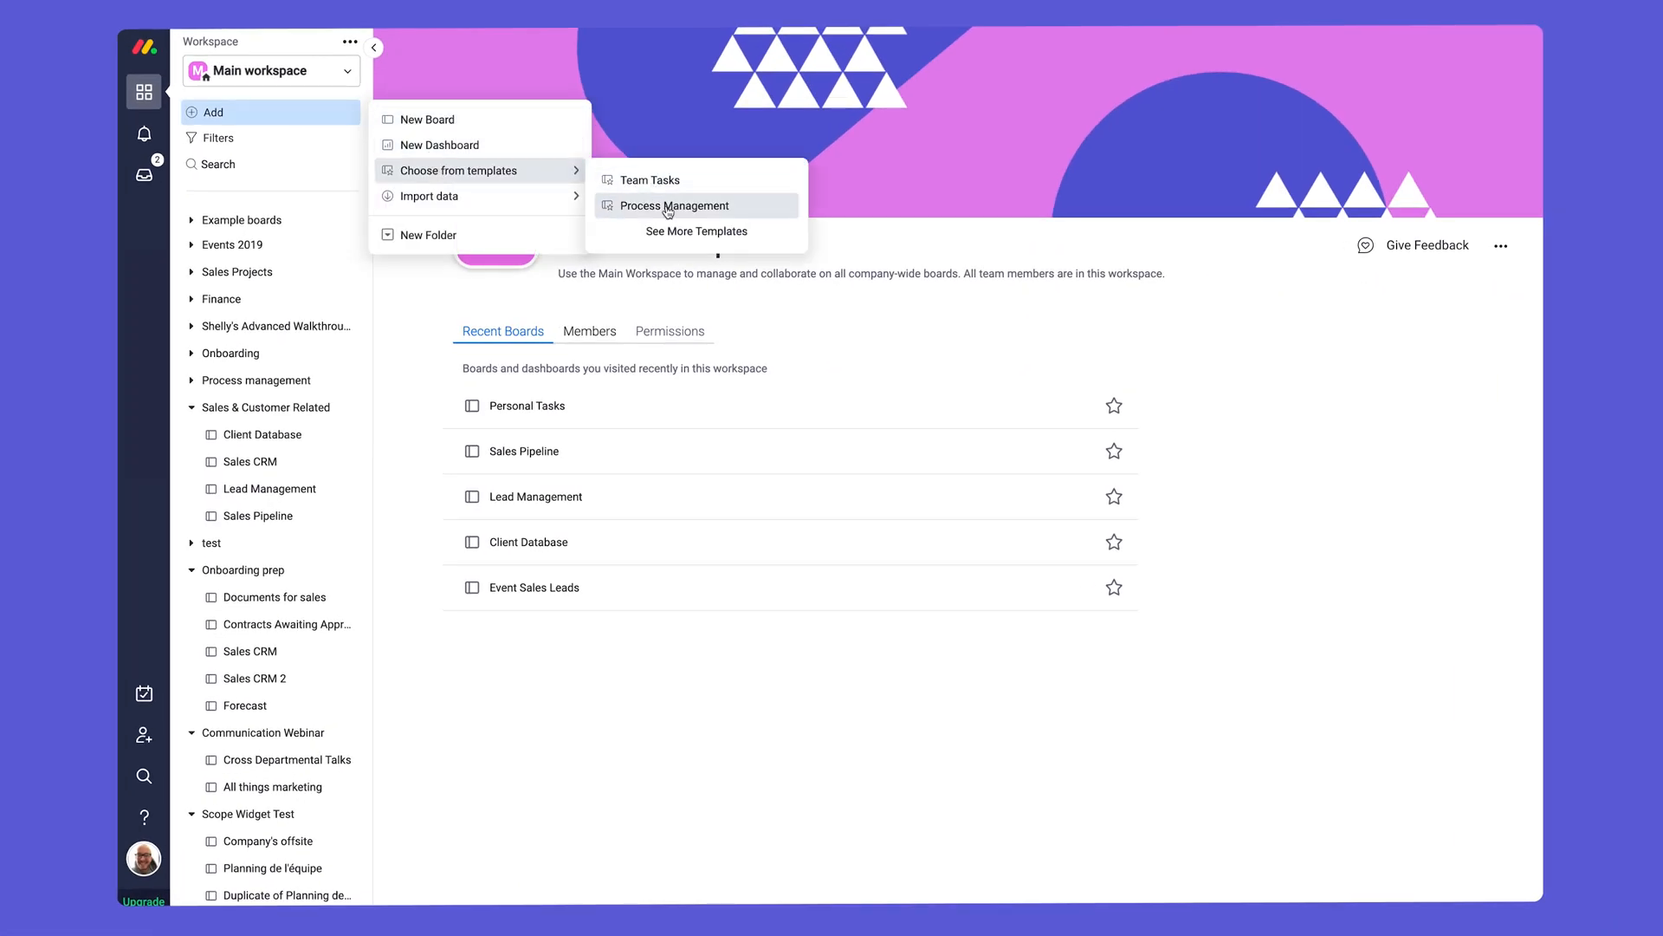
{"action": "left_click", "coordinate": [697, 231]}
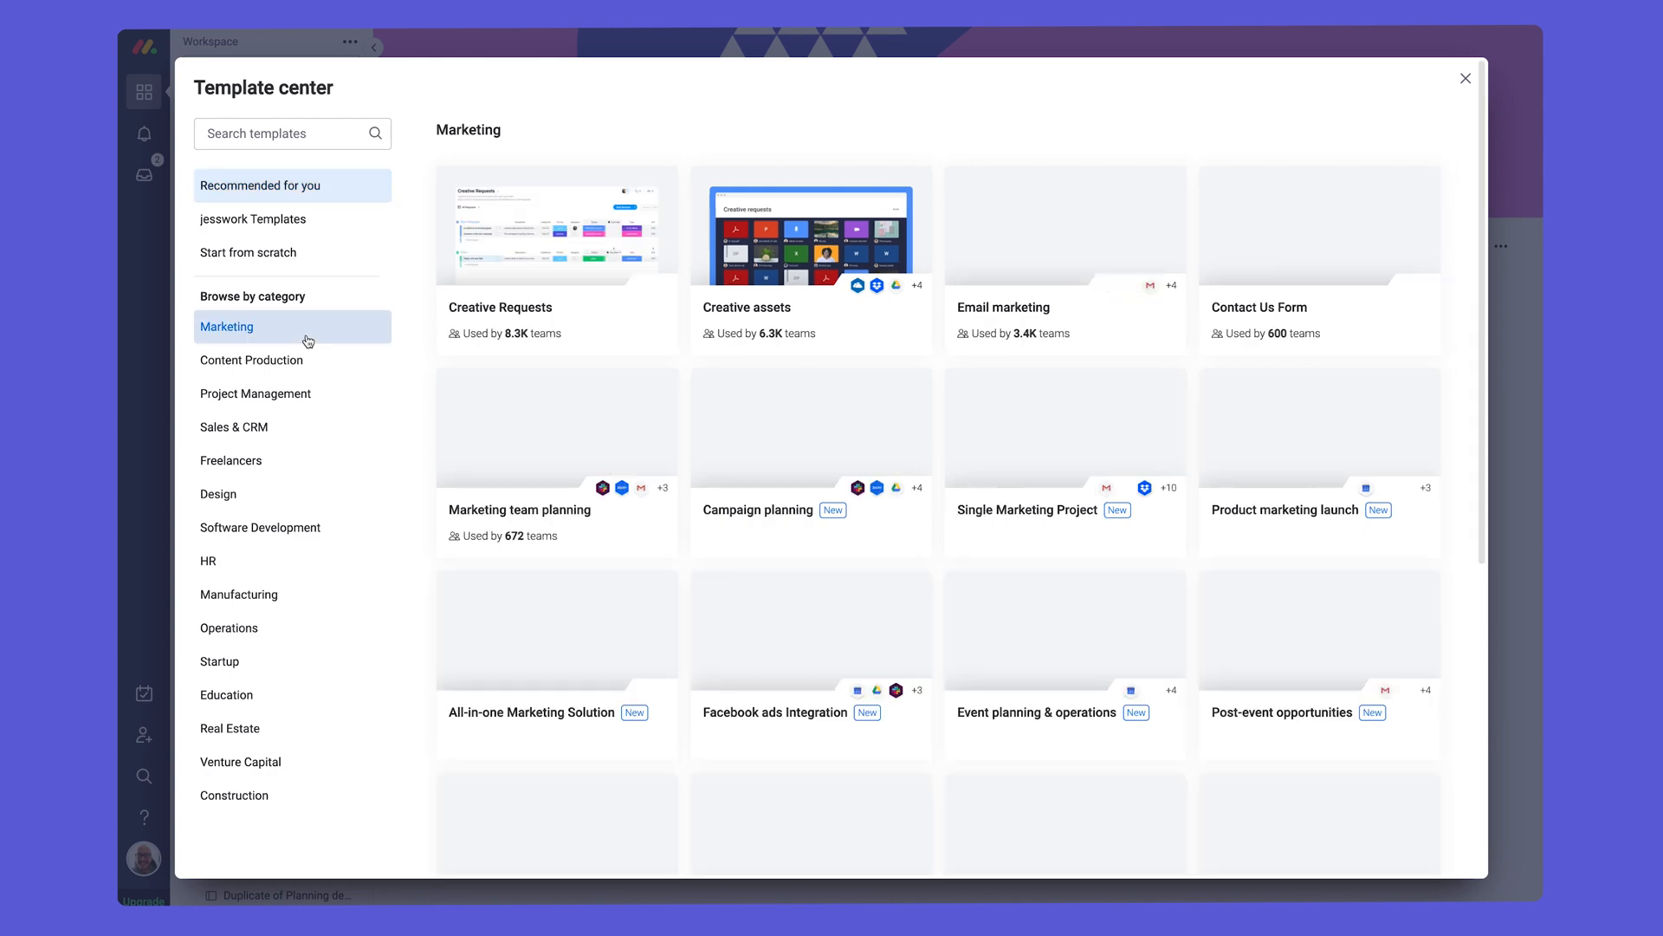
{"action": "scroll", "scroll_direction": "down", "scroll_amount": 3}
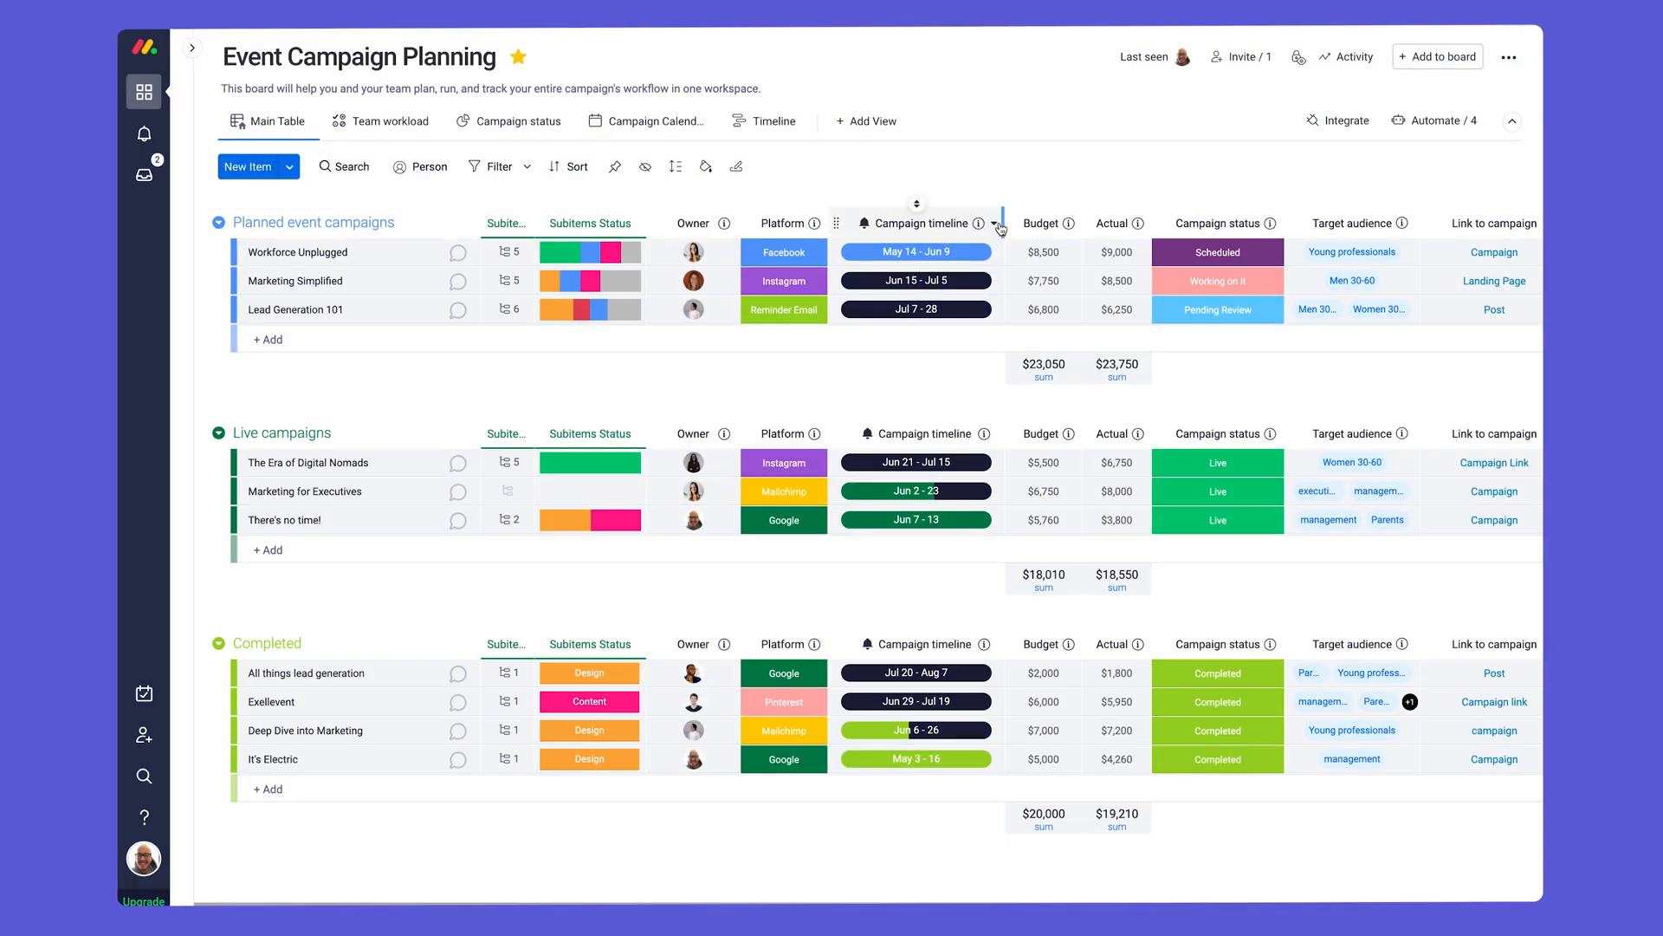
View campaigns on the Timeline, return to Main Table, and open Workforce Unplugged RSVP Board.
{"action": "left_click", "coordinate": [762, 120]}
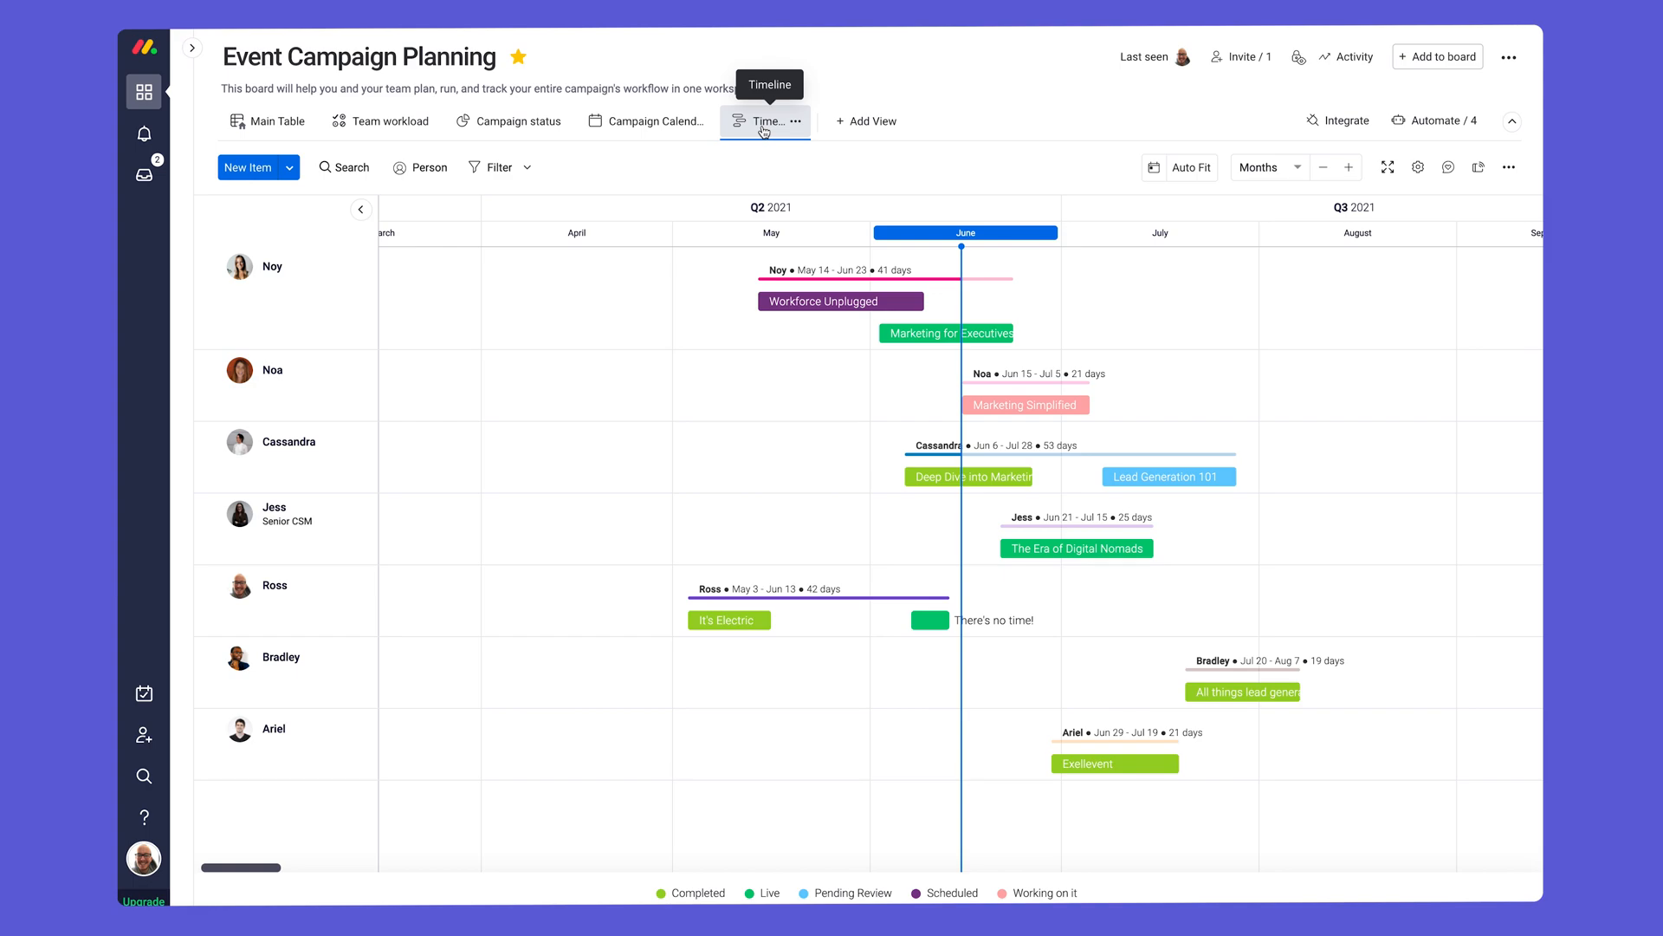
{"action": "left_click", "coordinate": [276, 119]}
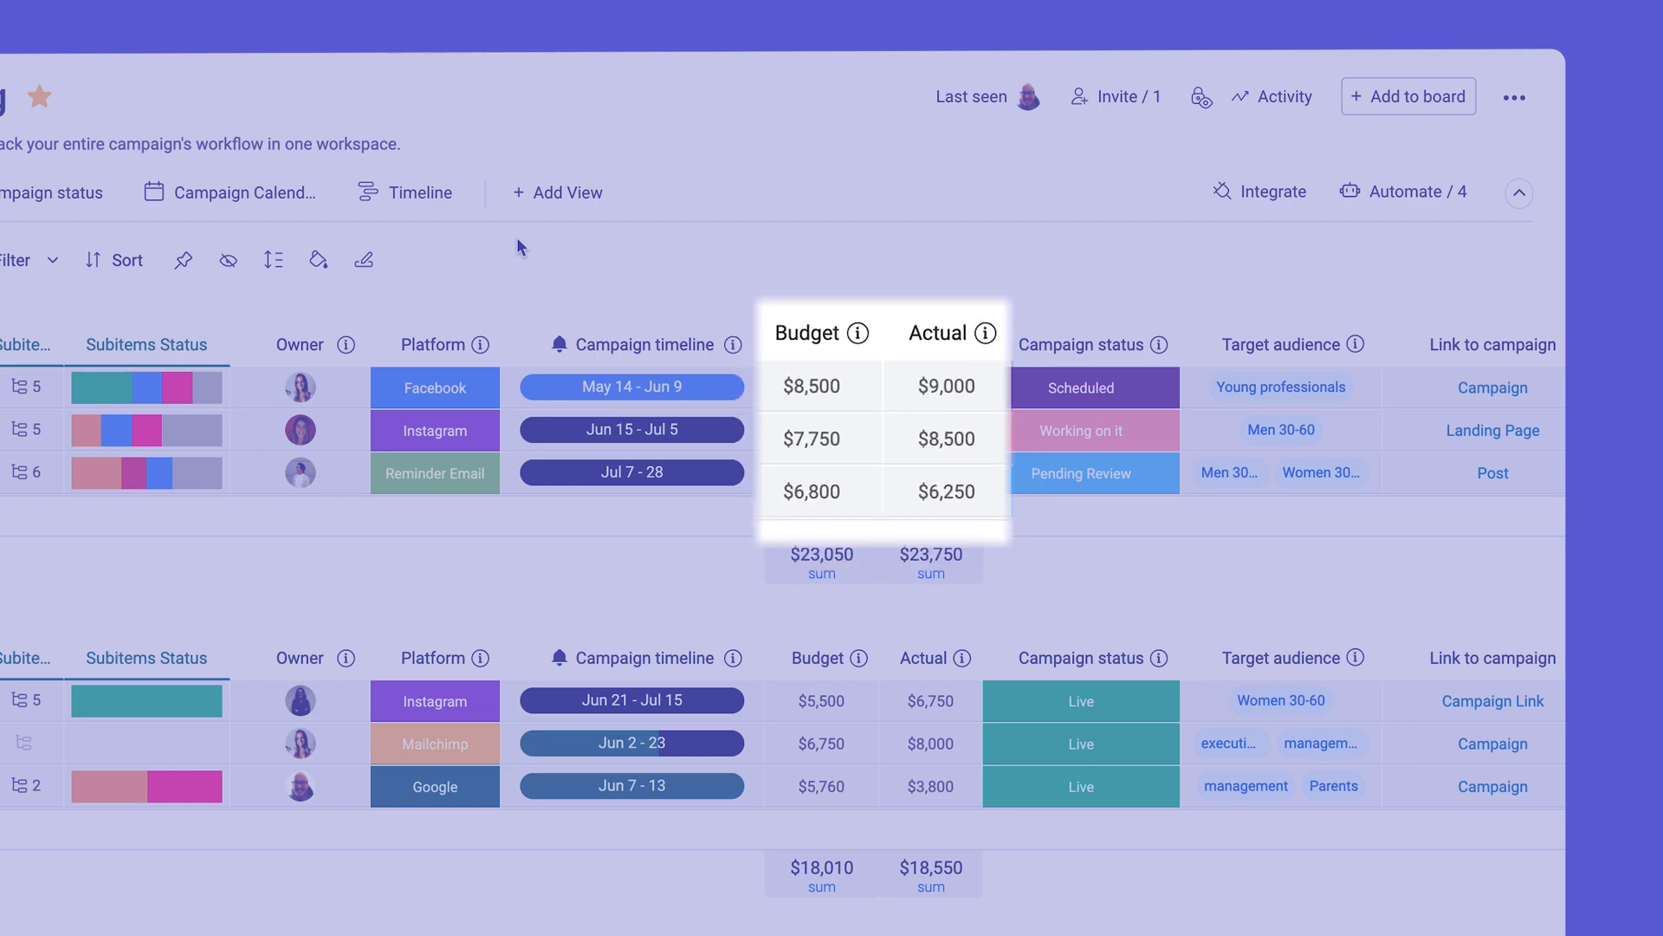
{"action": "left_click", "coordinate": [648, 384]}
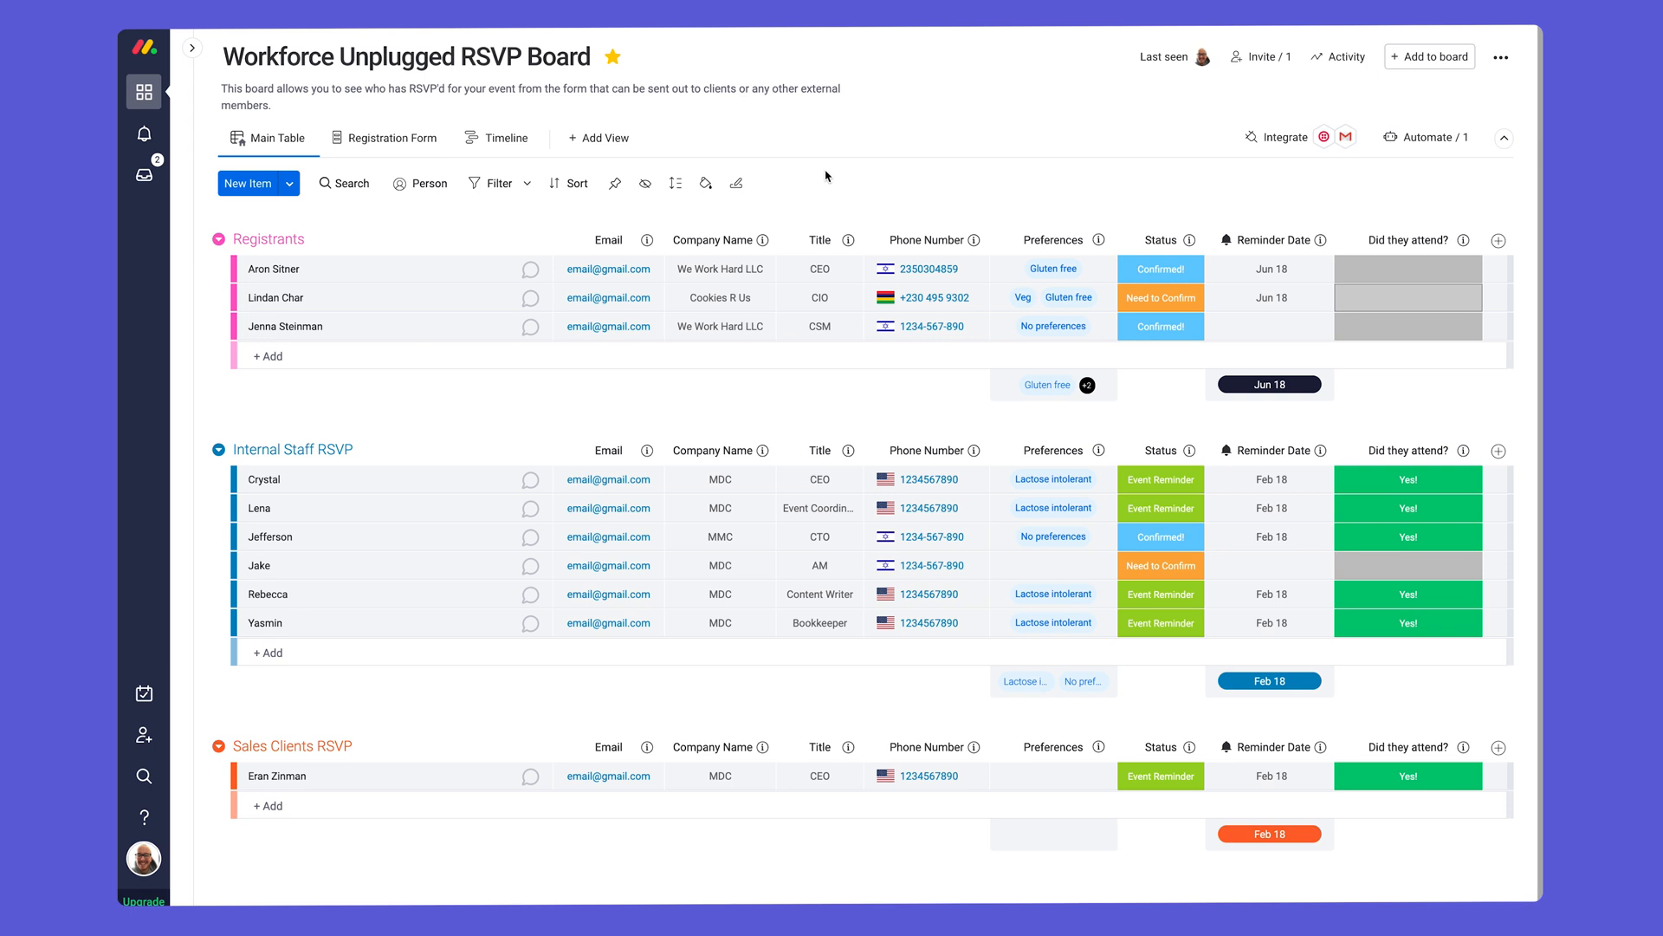
{"action": "left_click", "coordinate": [385, 137]}
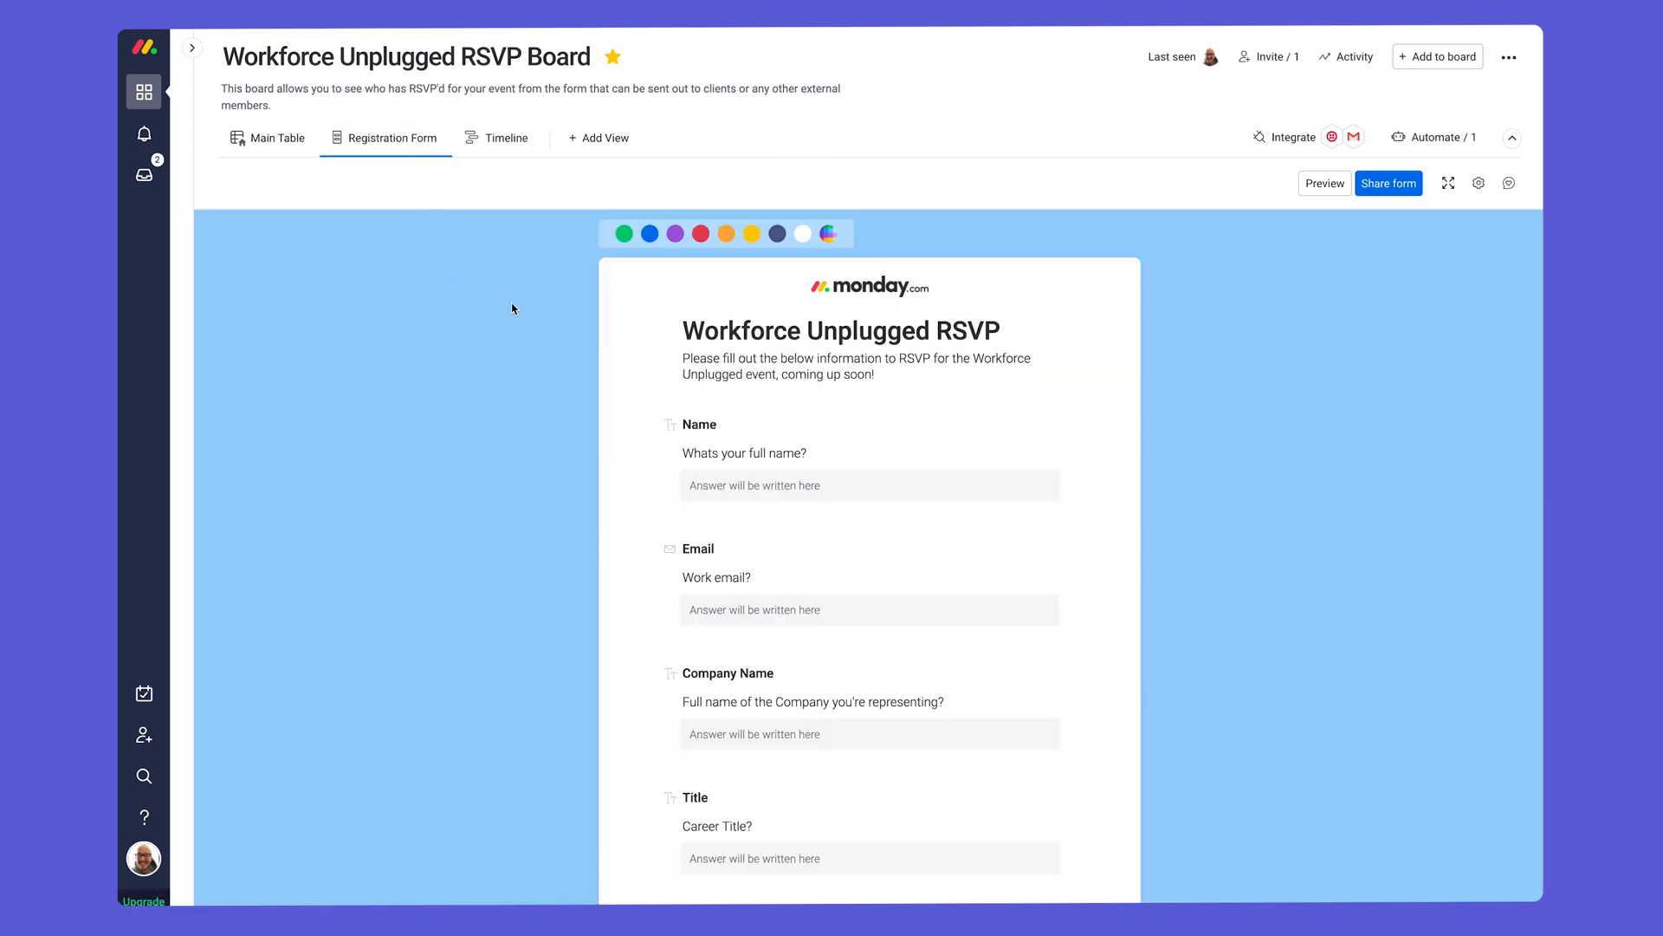
{"action": "scroll", "scroll_direction": "down", "scroll_amount": 3}
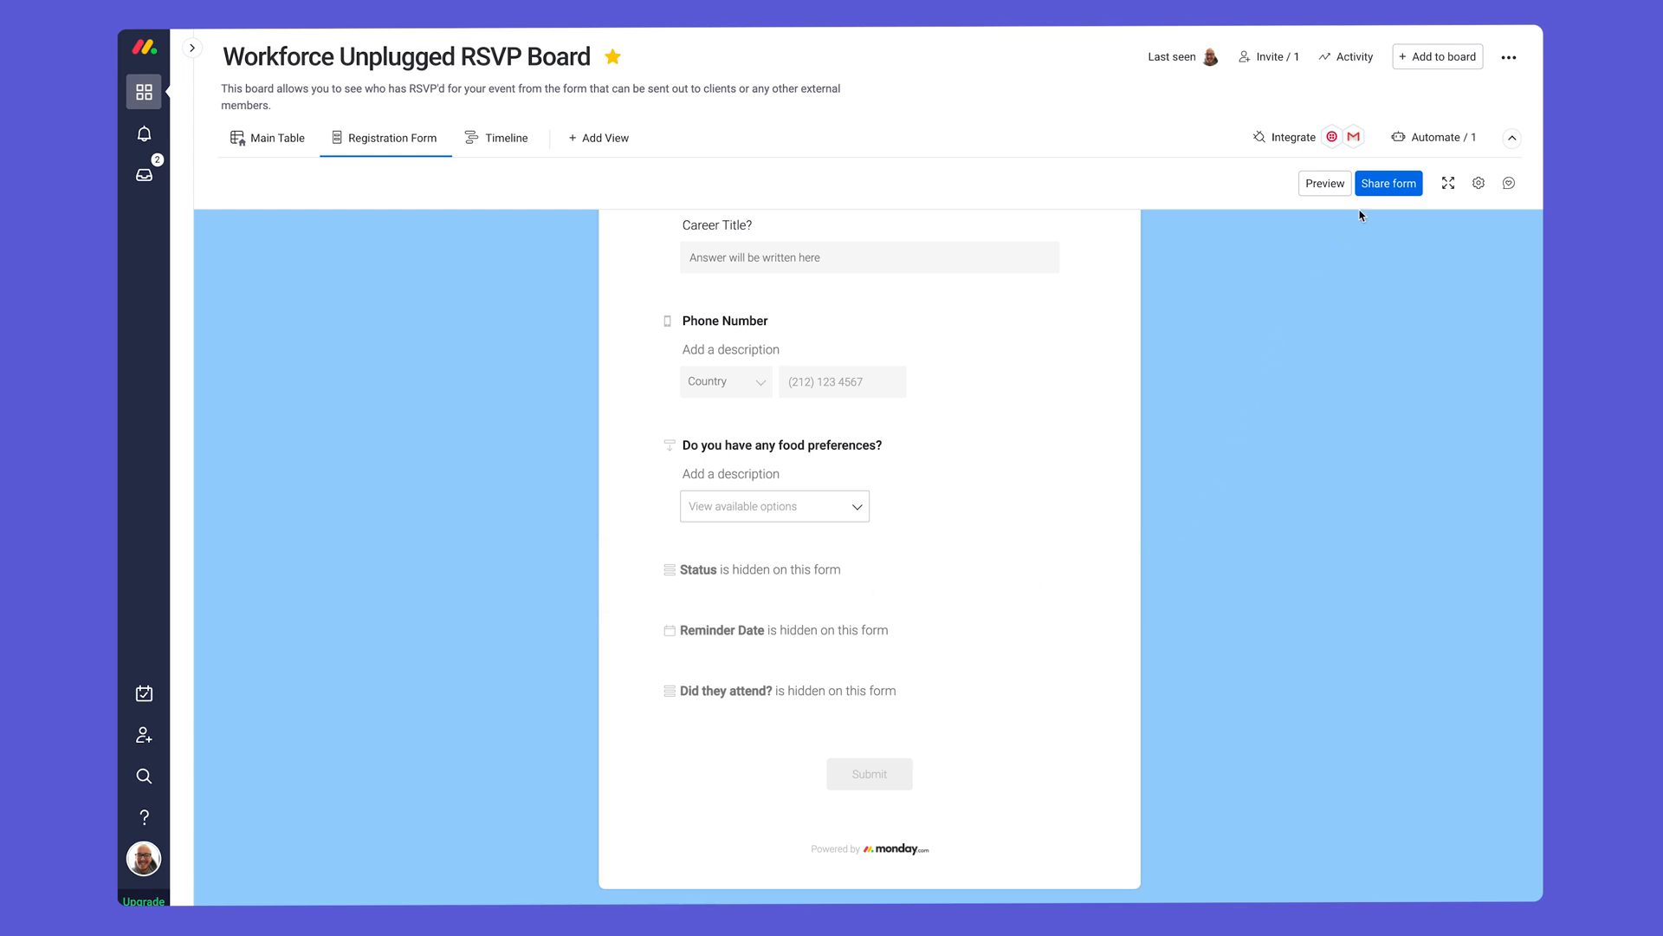
{"action": "left_click", "coordinate": [1389, 183]}
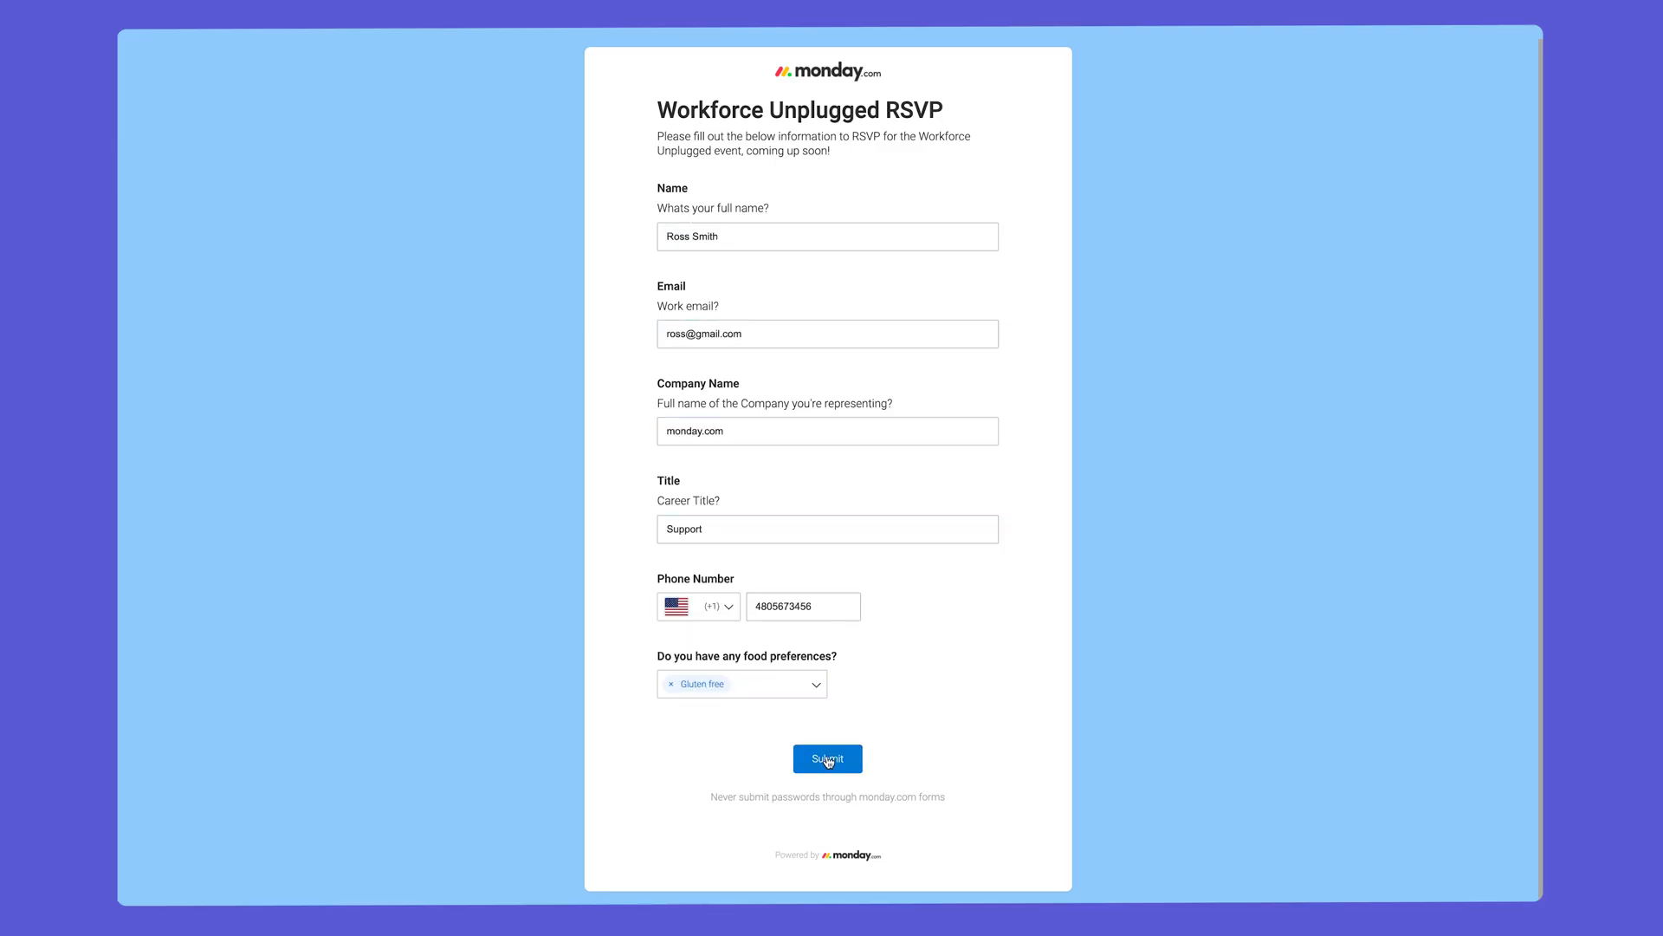
{"action": "left_click", "coordinate": [827, 759]}
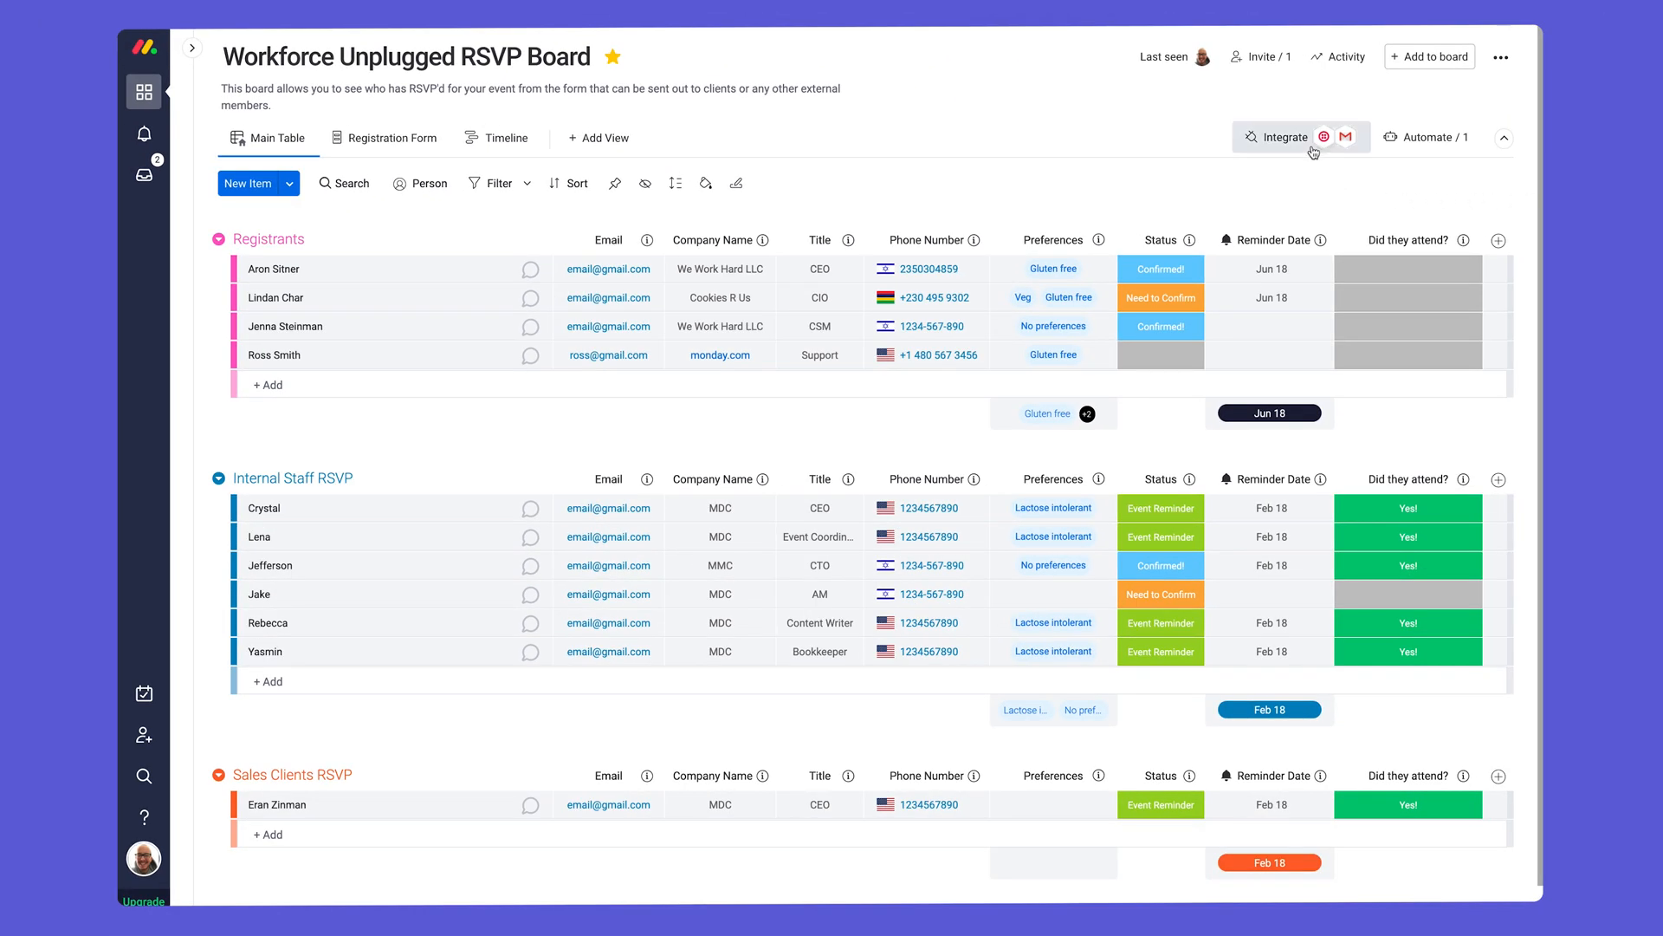
Review the Twilio recipe that calls registrants when Status becomes Need to Confirm.
{"action": "left_click", "coordinate": [1281, 136]}
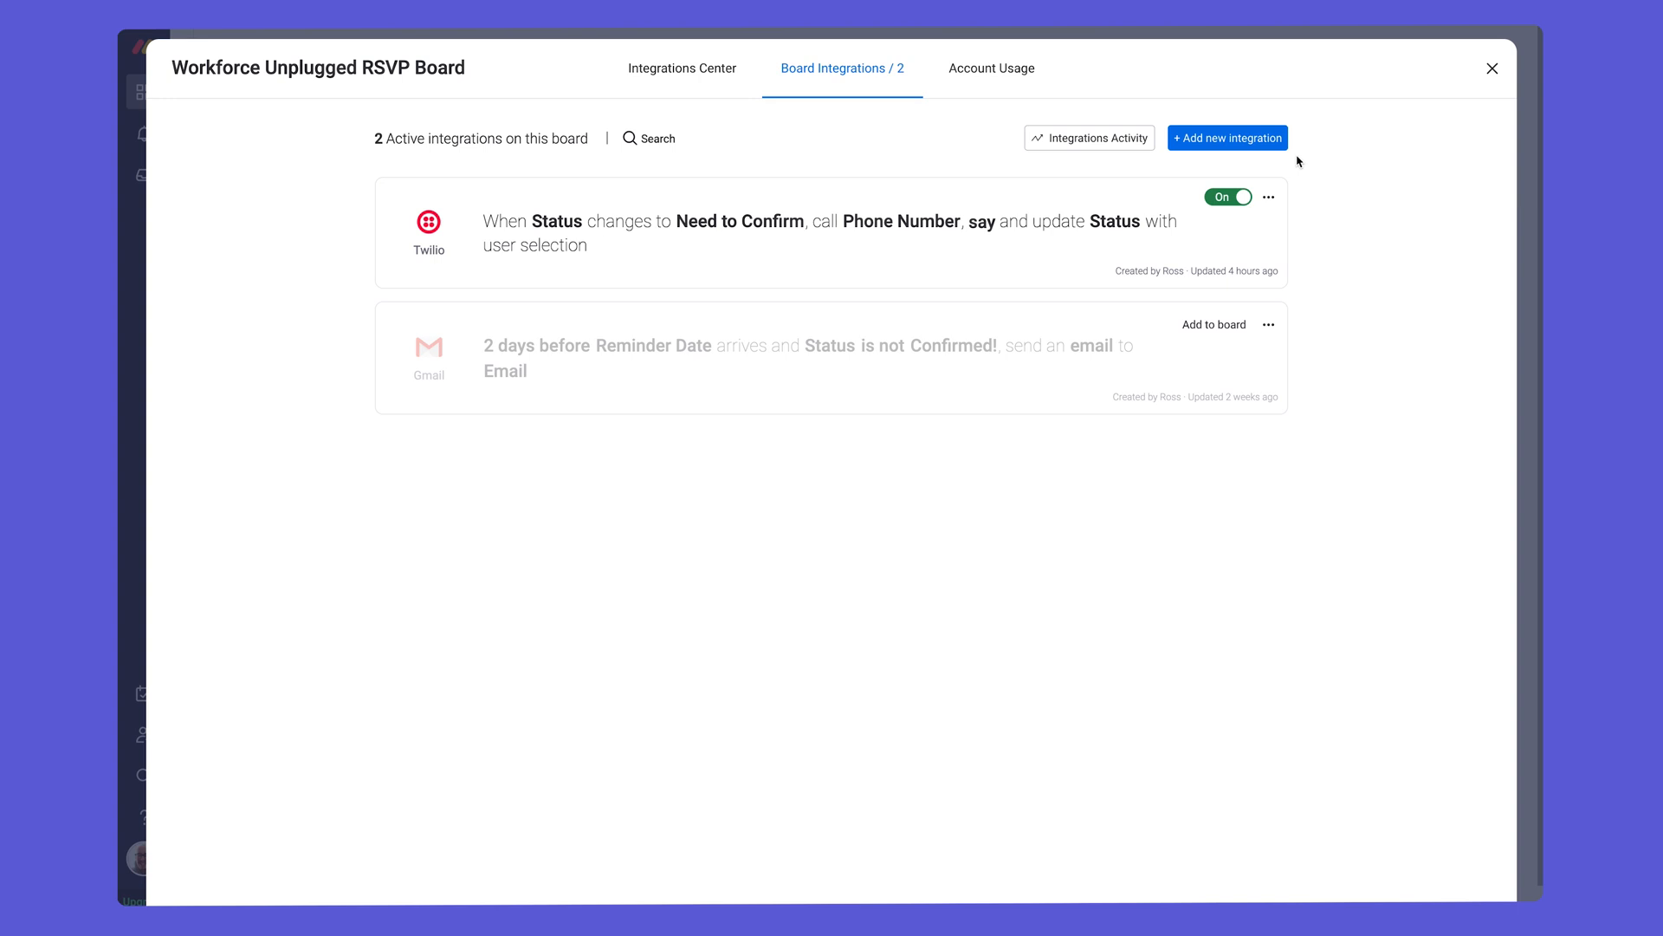
{"action": "left_click", "coordinate": [824, 233]}
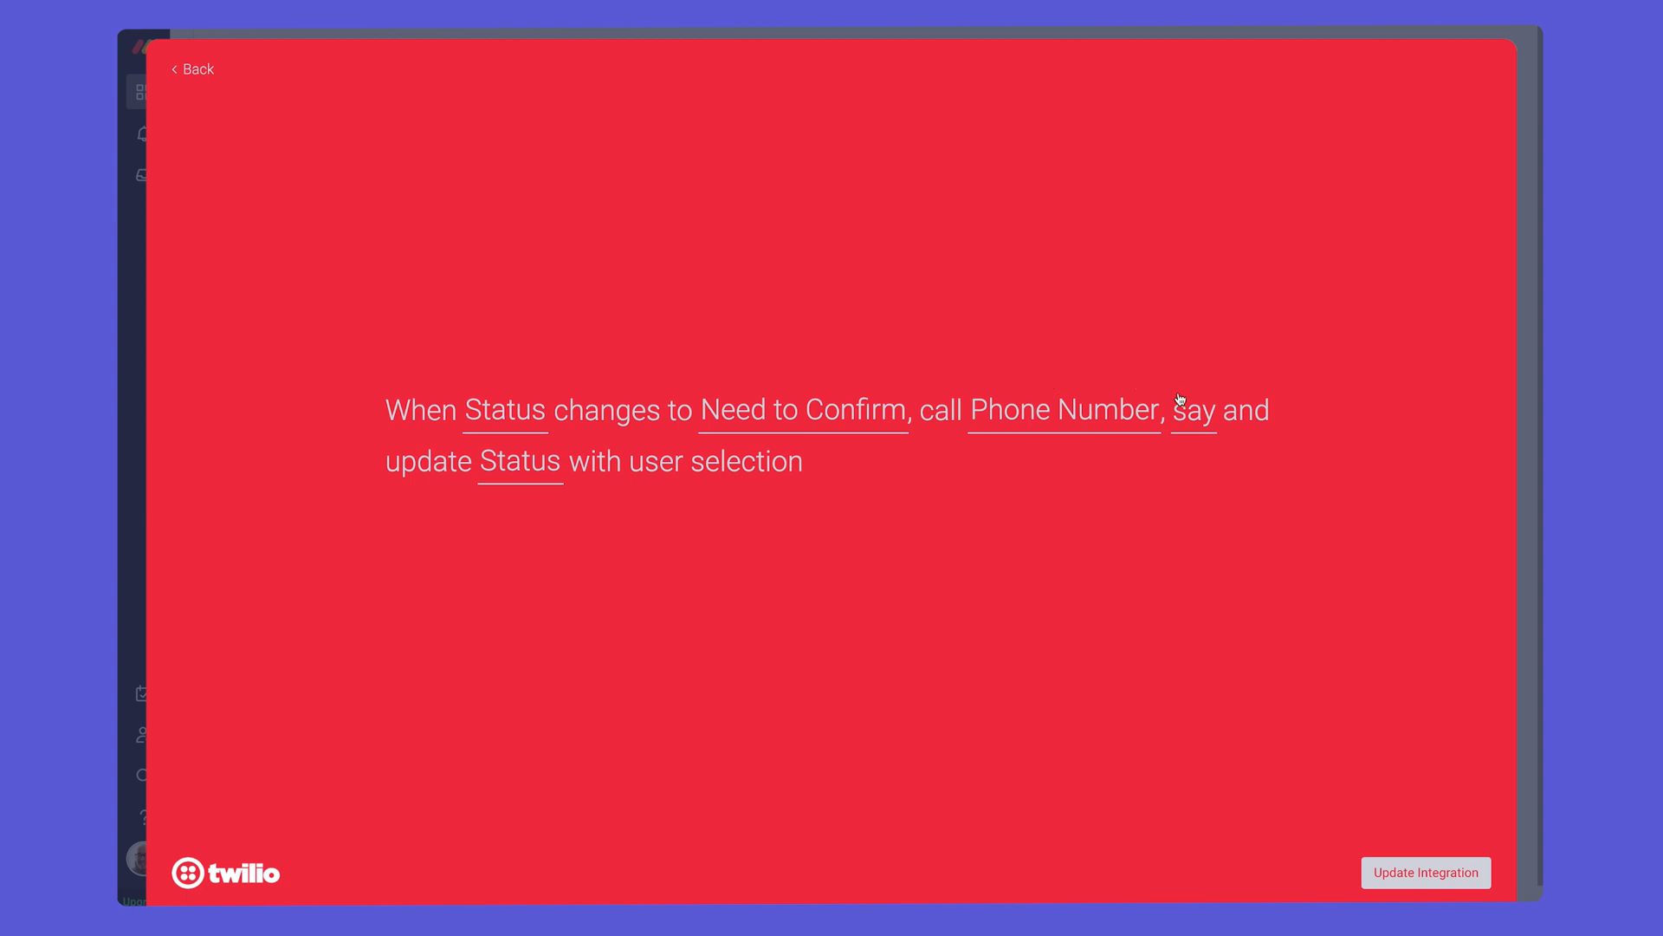
{"action": "left_click", "coordinate": [1193, 411]}
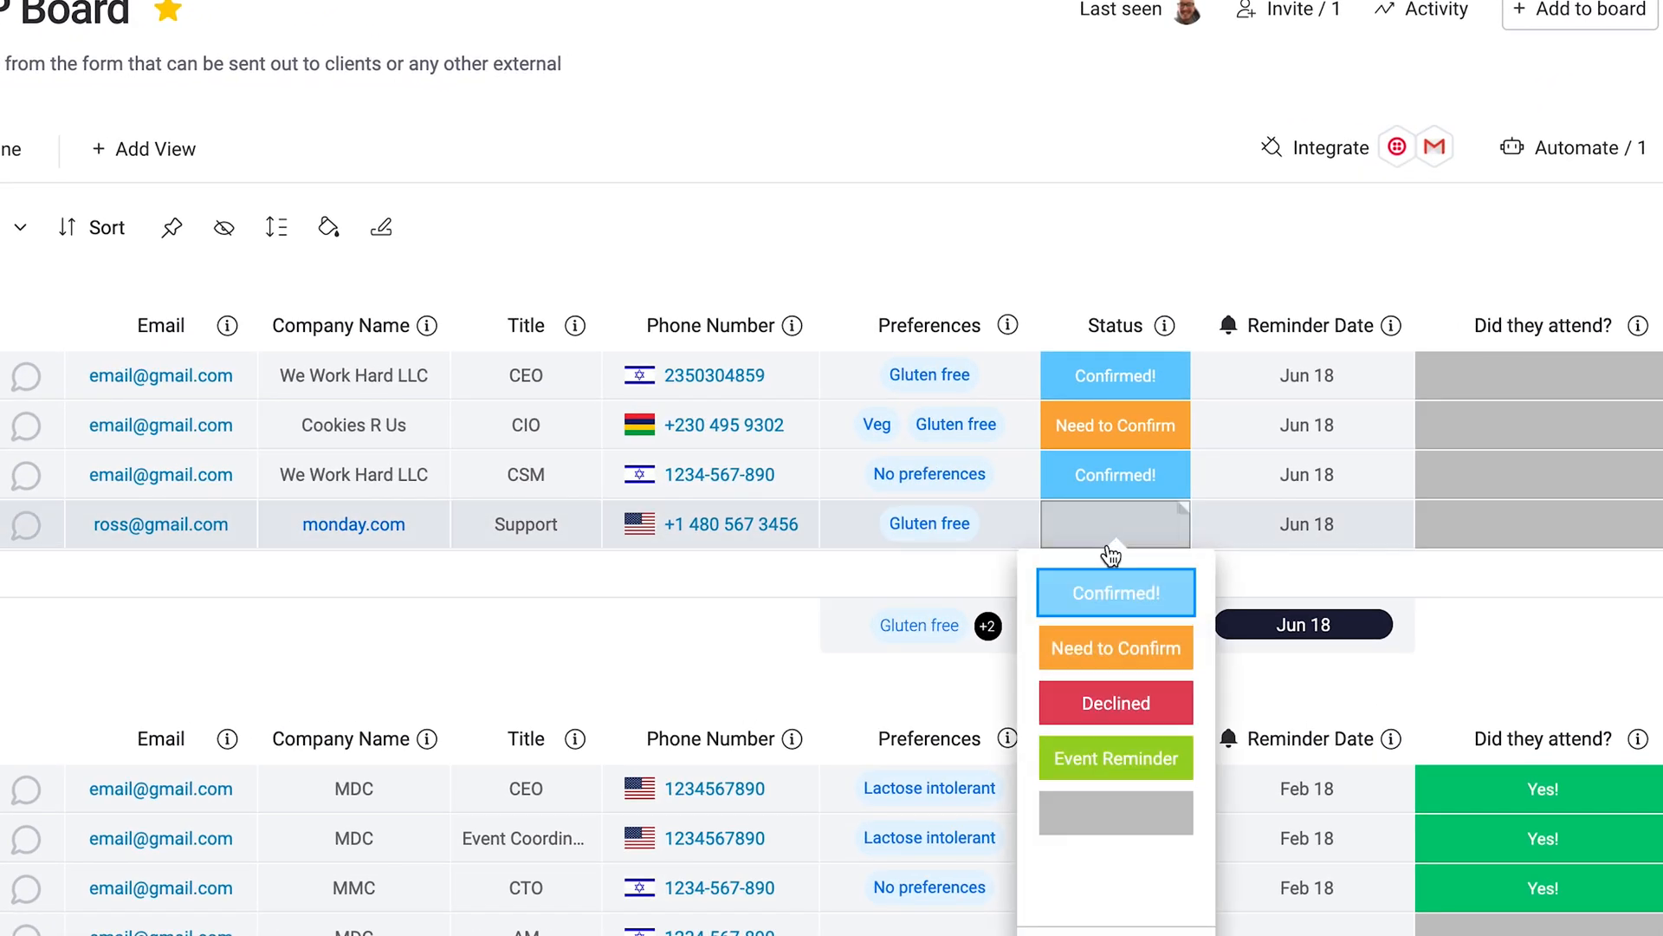
{"action": "left_click", "coordinate": [1115, 647]}
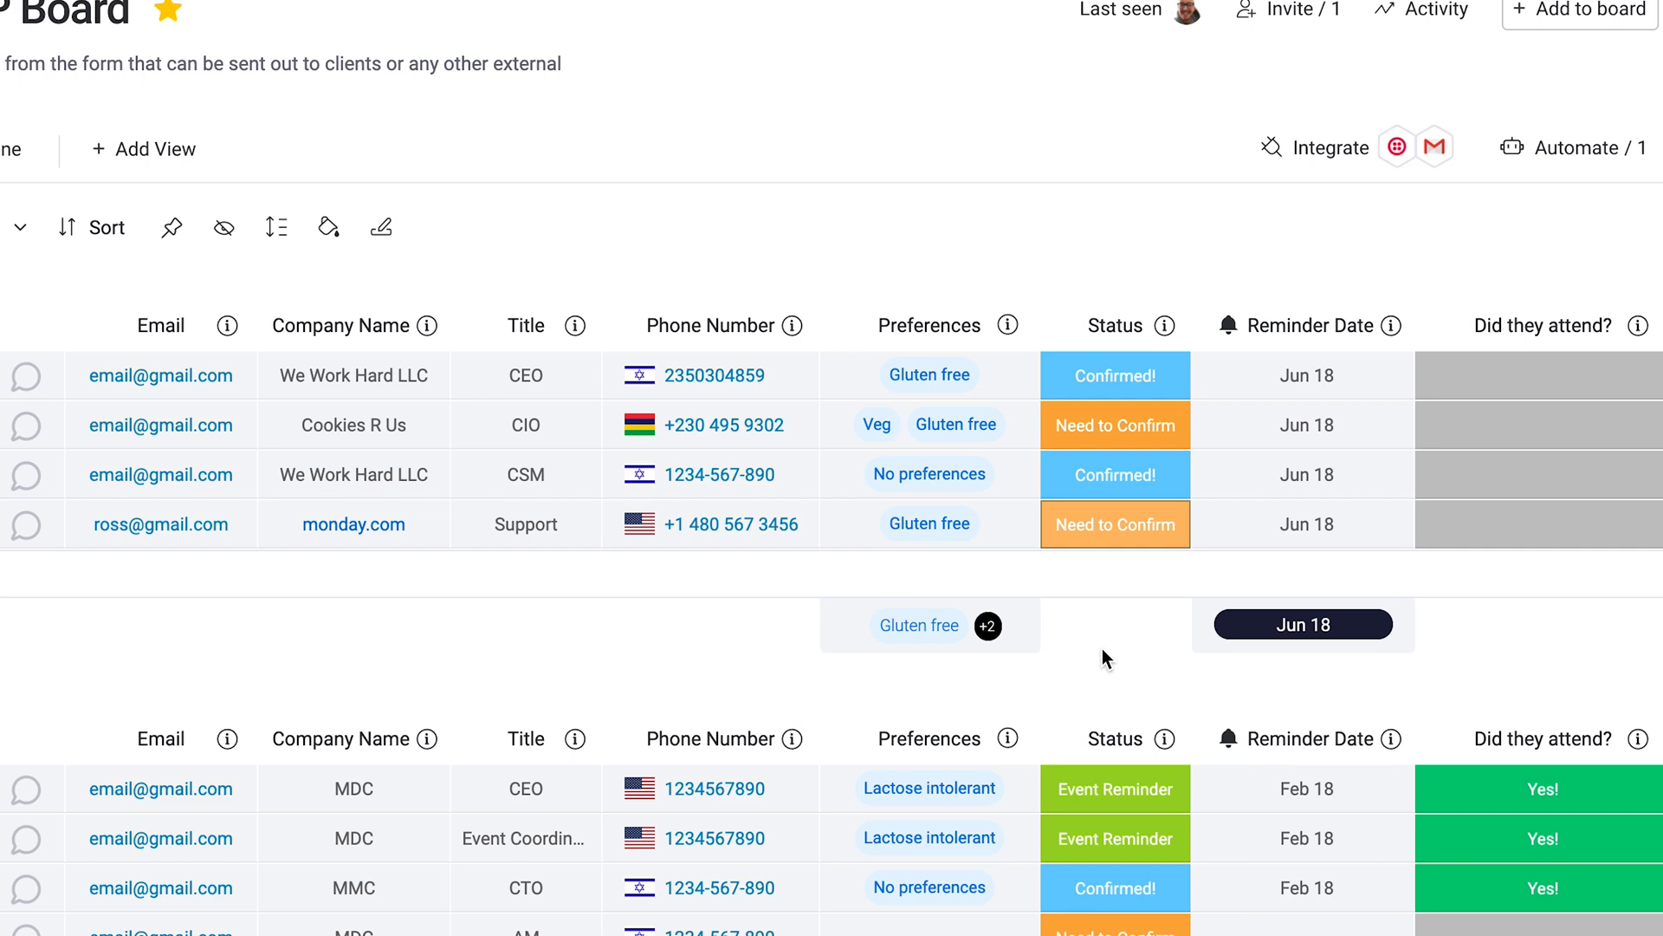